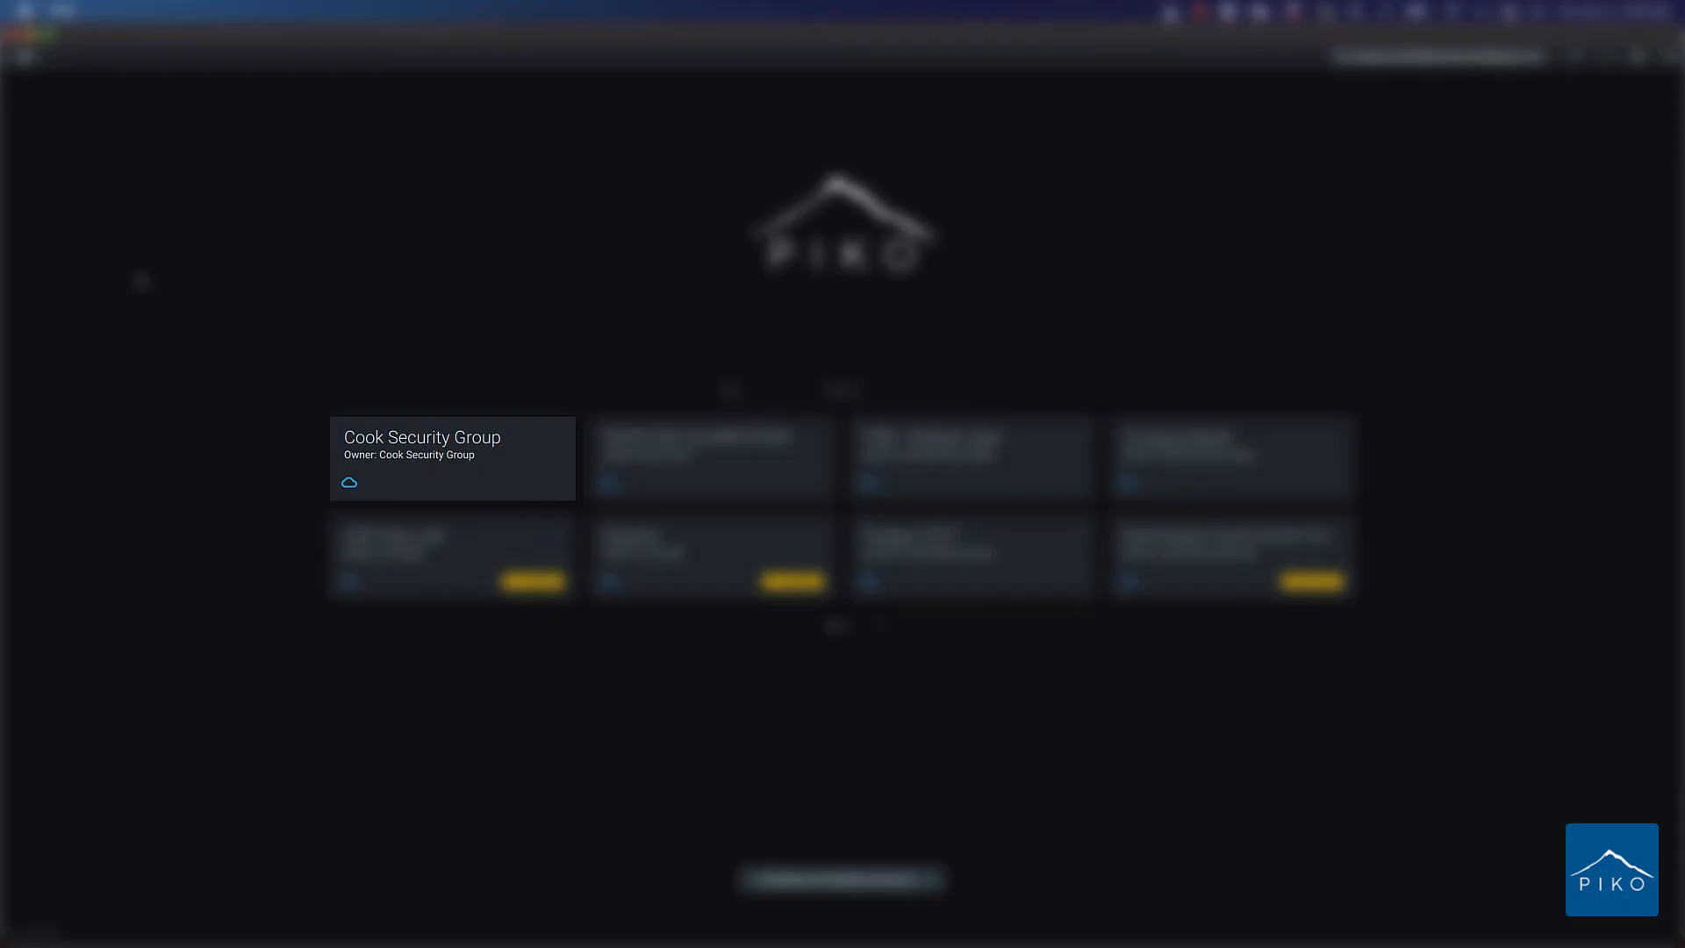
- Connect to the Cook Security Group system and view PDX_EXT_SE_Corner_Crosswalk live
left_click(451, 460)
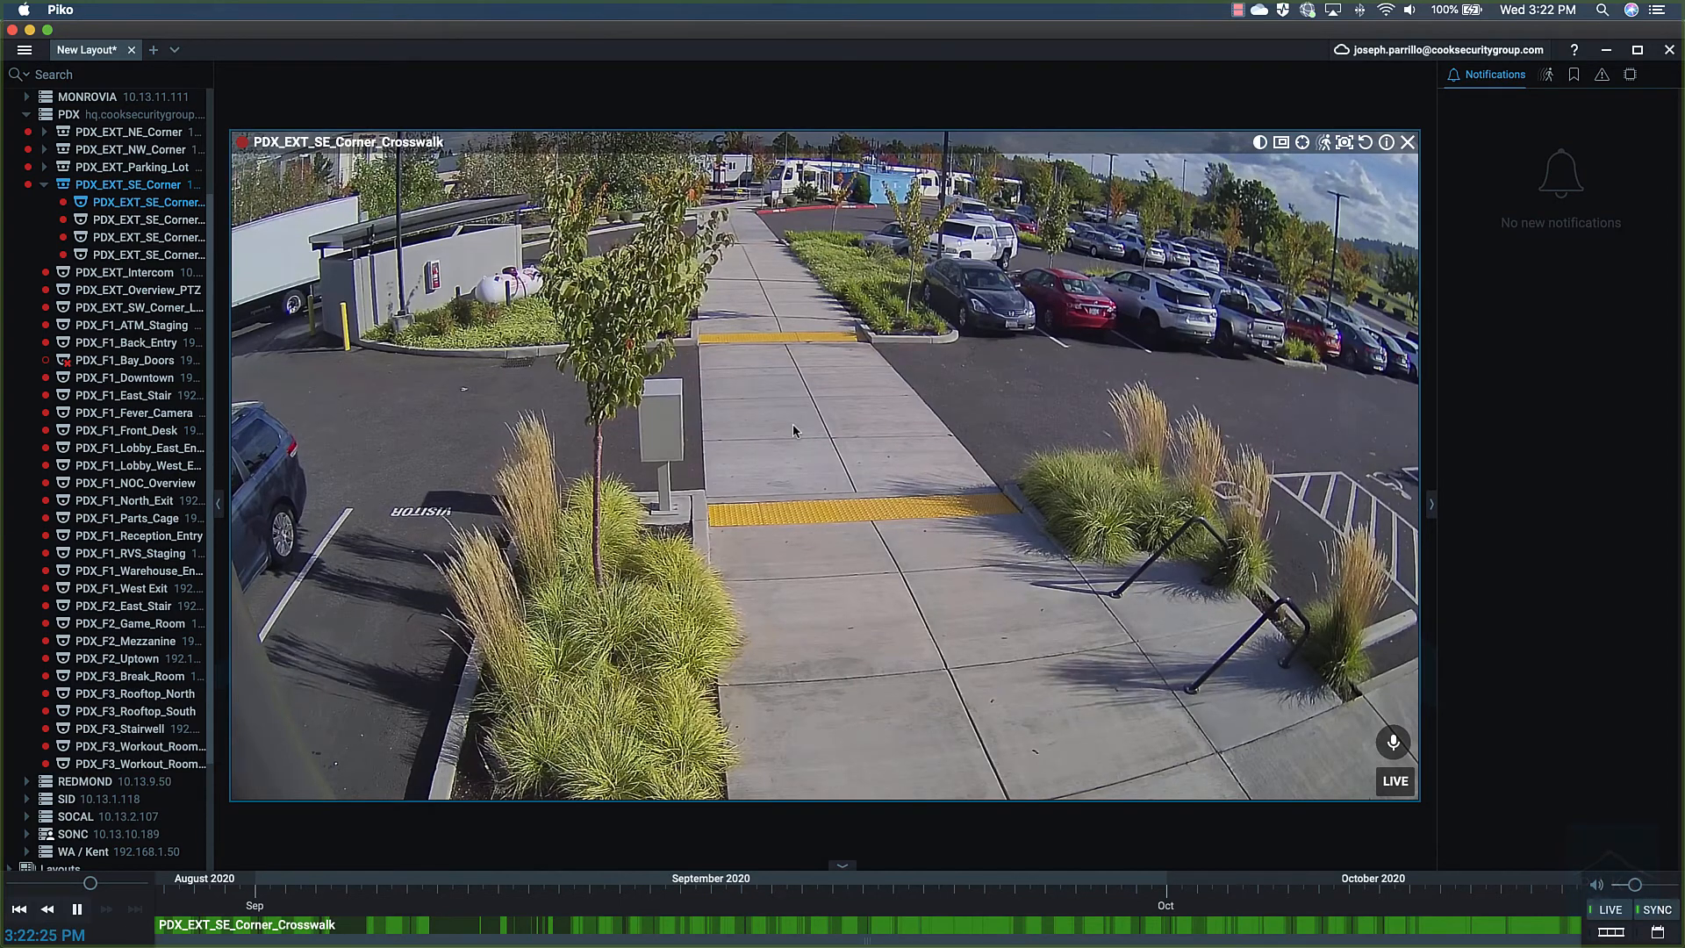
- Bring up Camera Settings for the crosswalk camera from its view's context menu
right_click(800, 432)
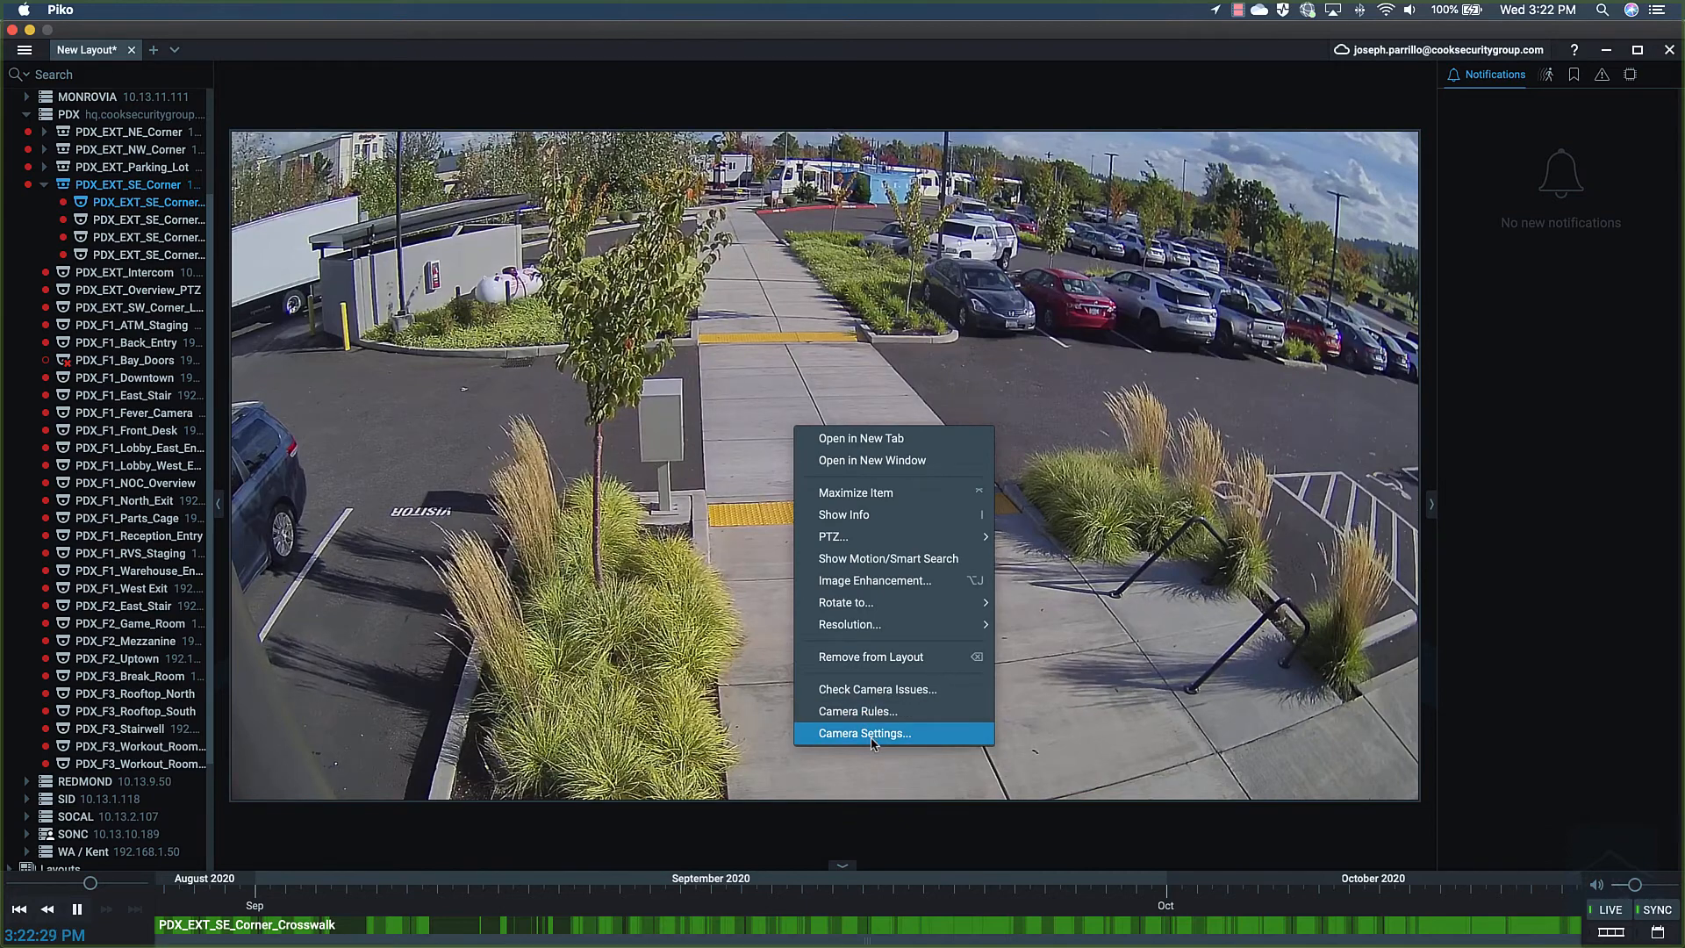
left_click(864, 734)
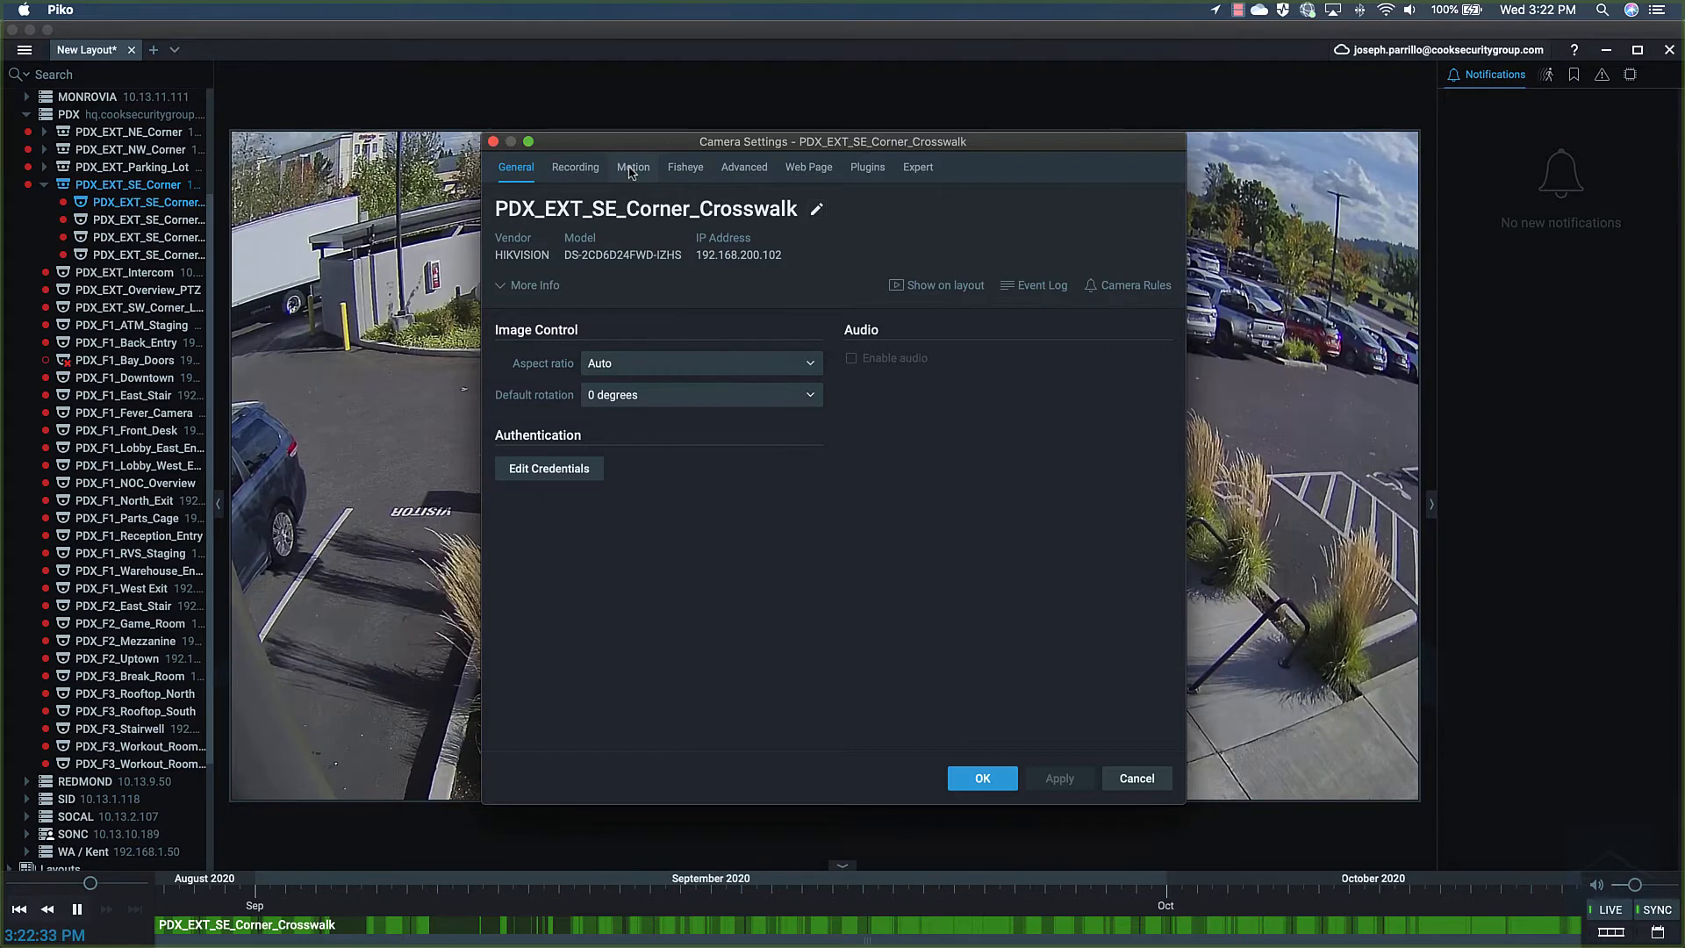
- Show the crosswalk camera's motion detection grid over the camera image
left_click(632, 166)
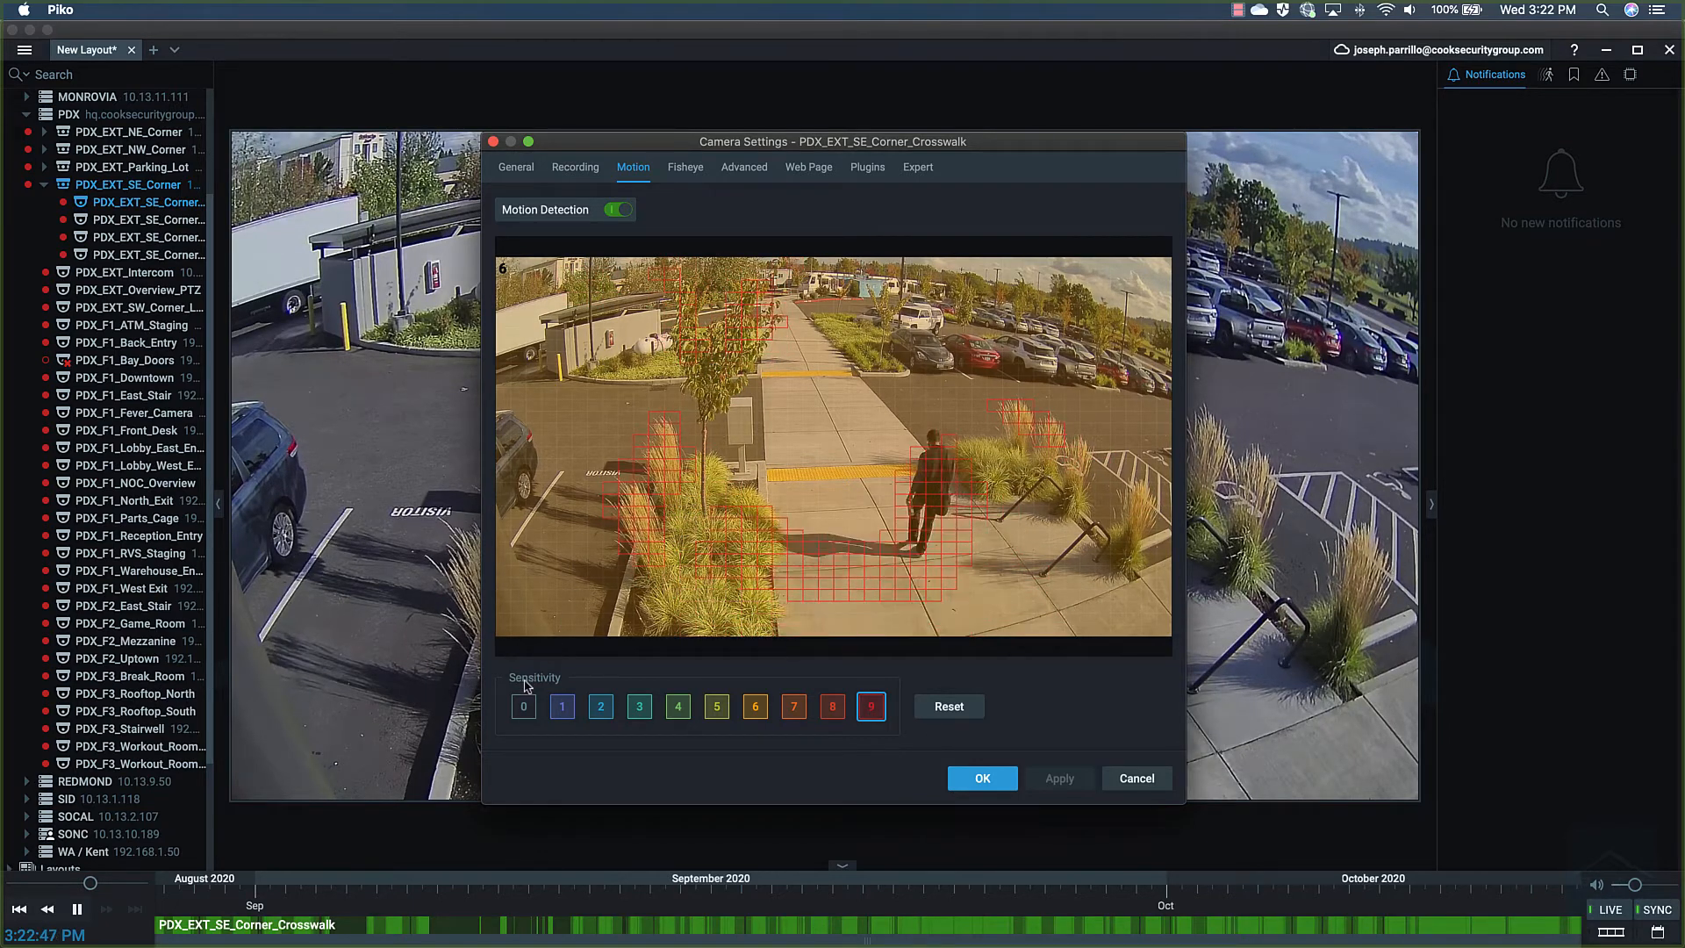
- Mark the tree and grass areas at sensitivity 0, then select sensitivity 9 for the sidewalk
left_click(523, 706)
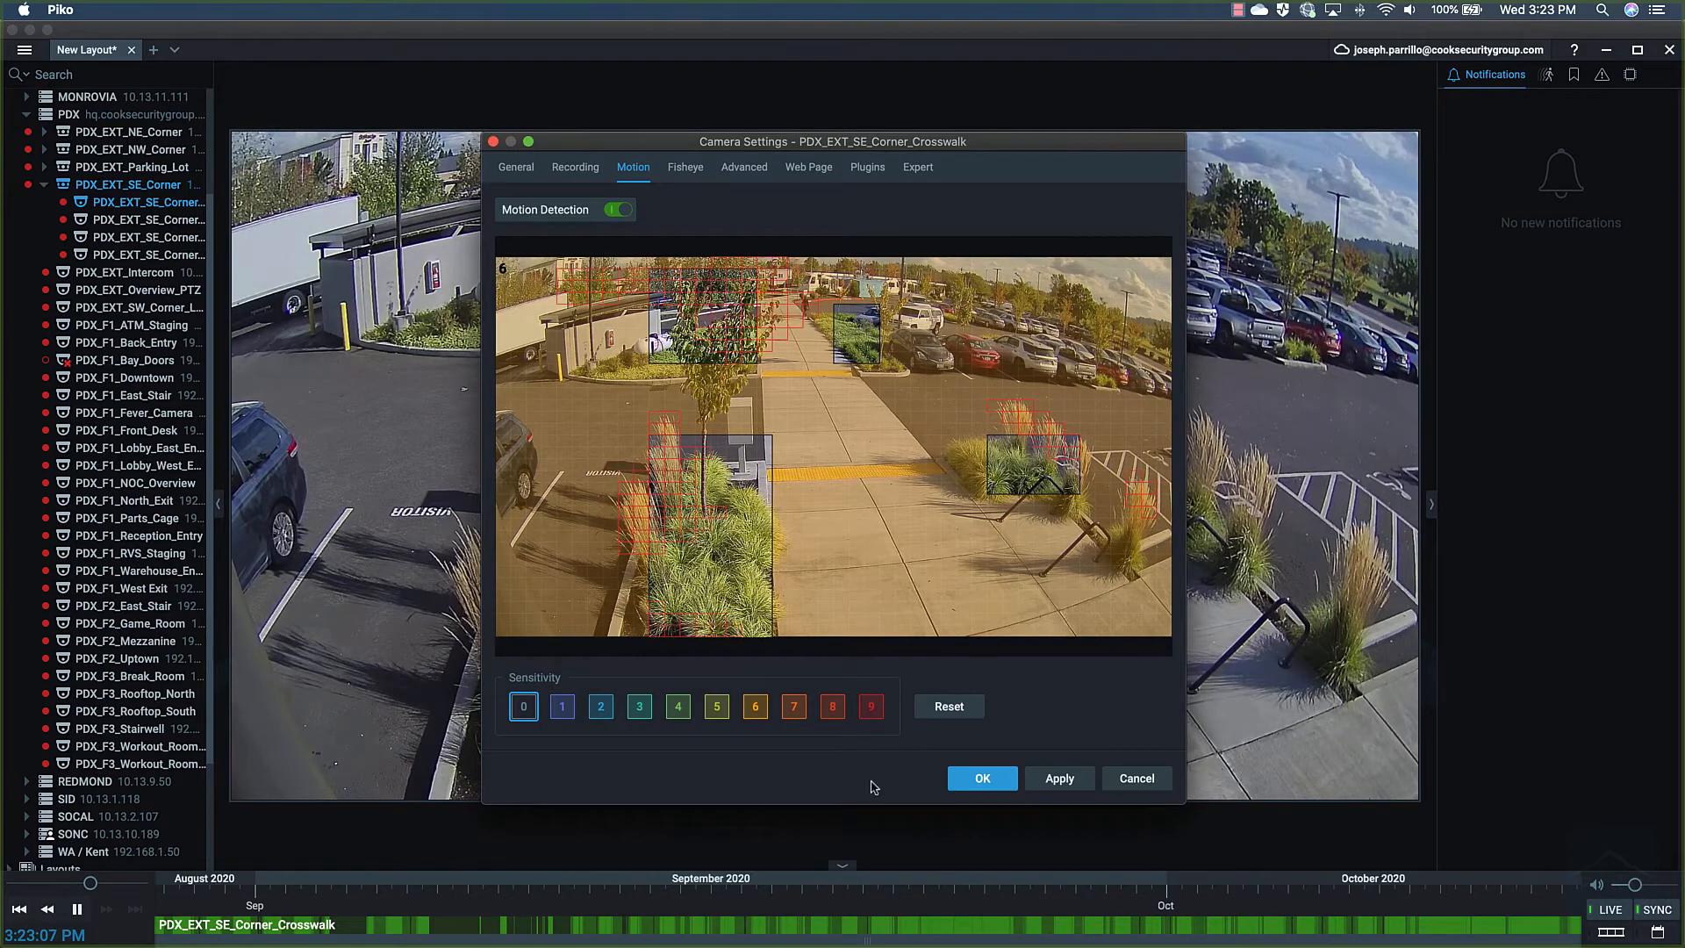
left_click(871, 706)
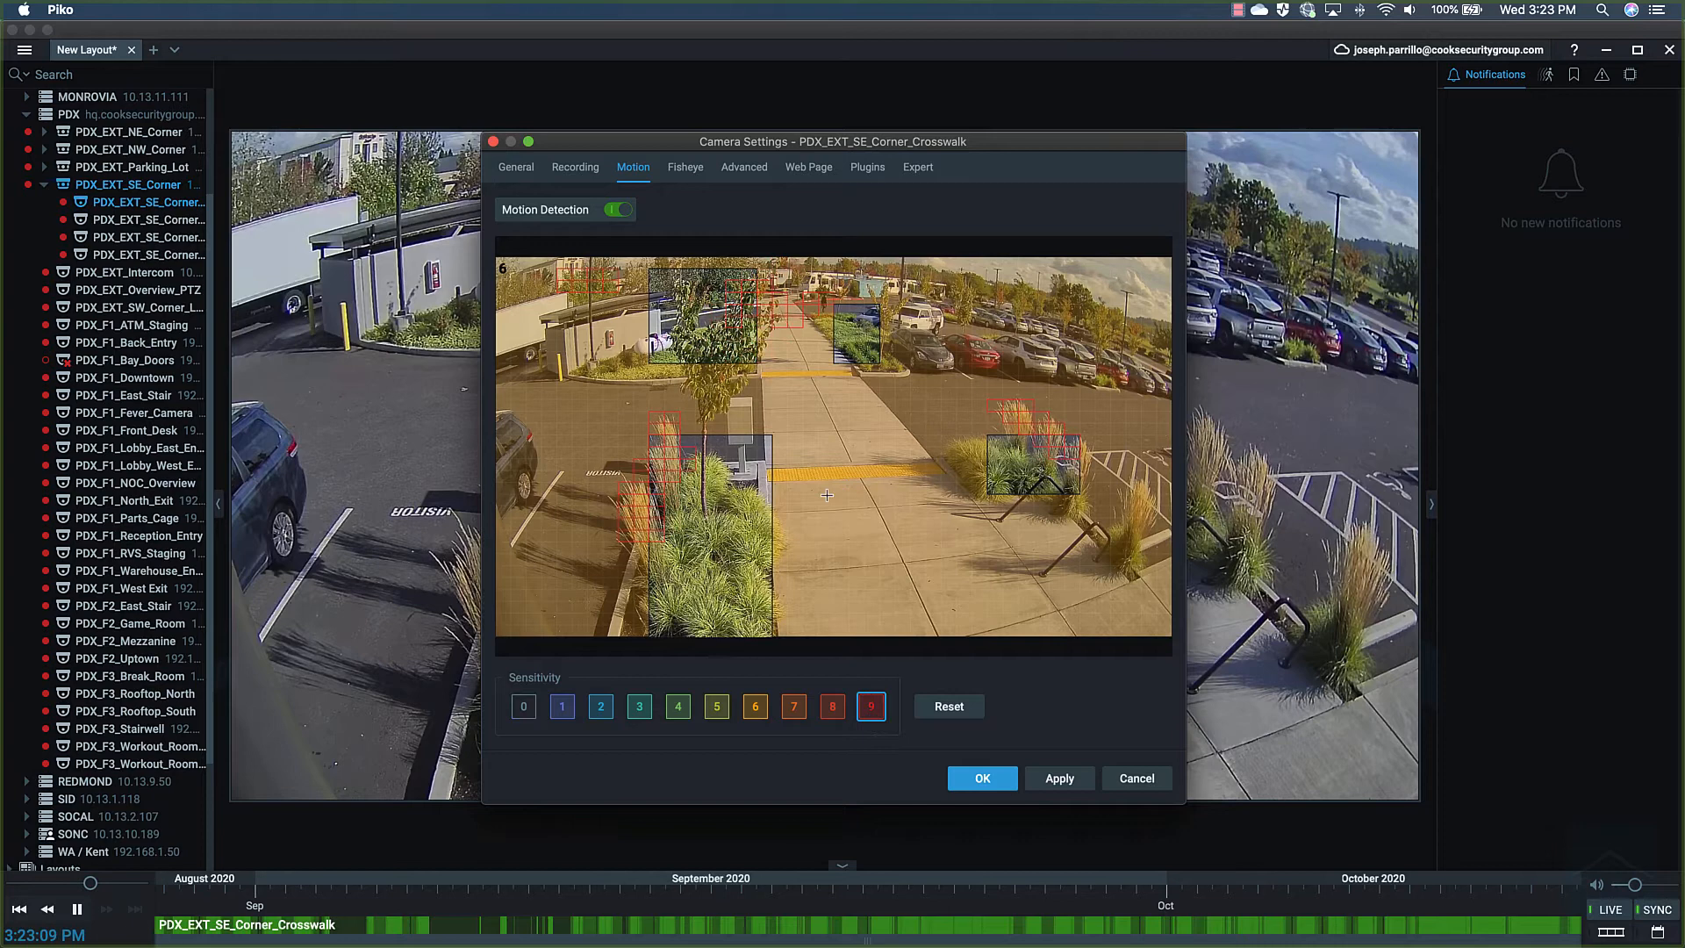